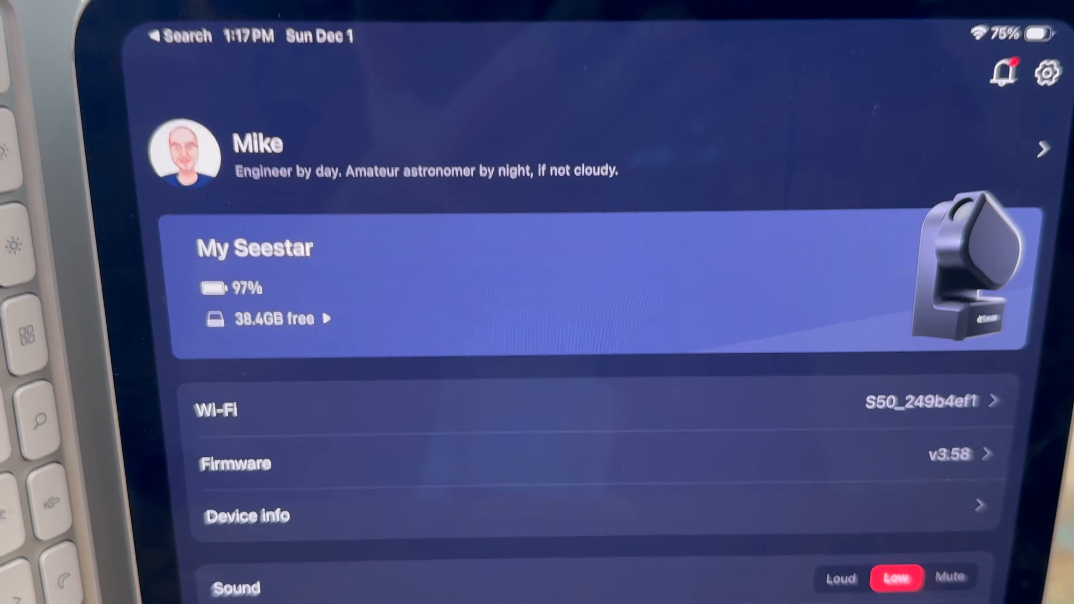
Step: Scroll the My Seestar page toward the Sun target to begin the solar preview
scroll(down, 3)
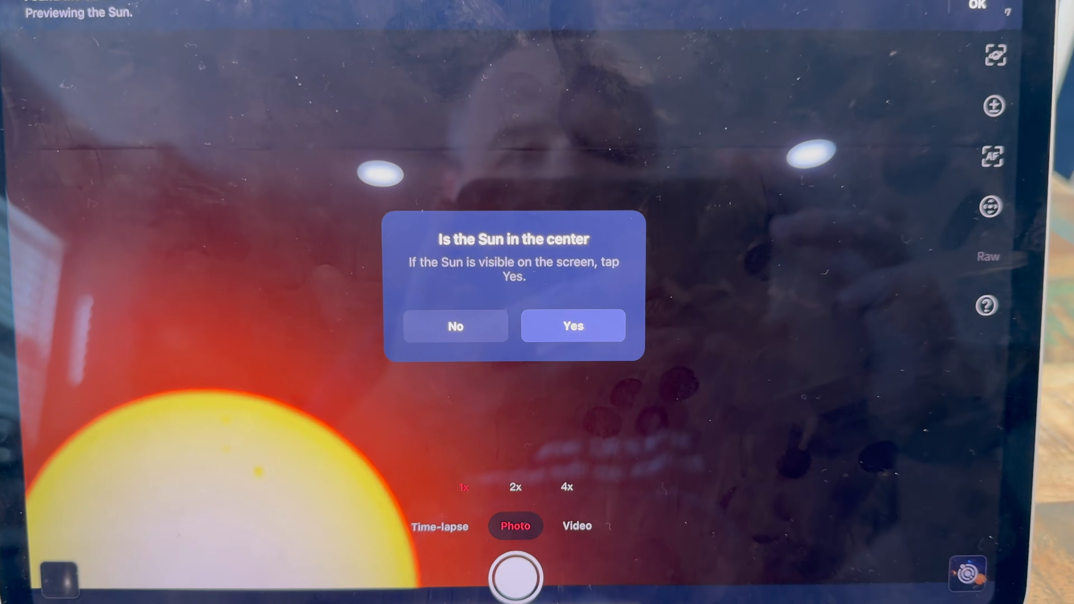
Step: Confirm Yes that the Sun is in view so the scope centers the full solar disk
click(572, 326)
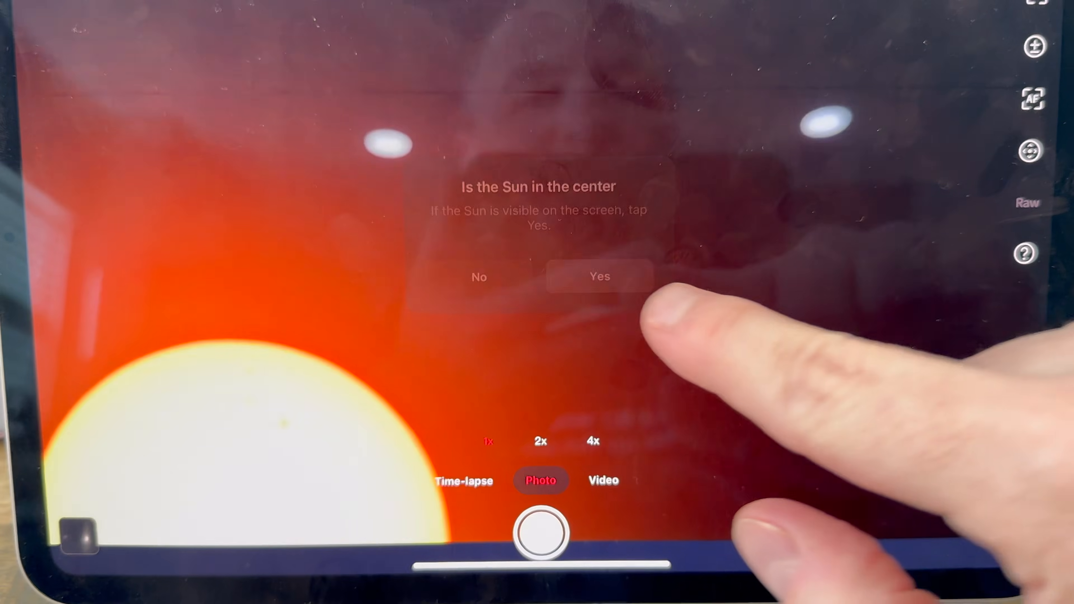
click(599, 277)
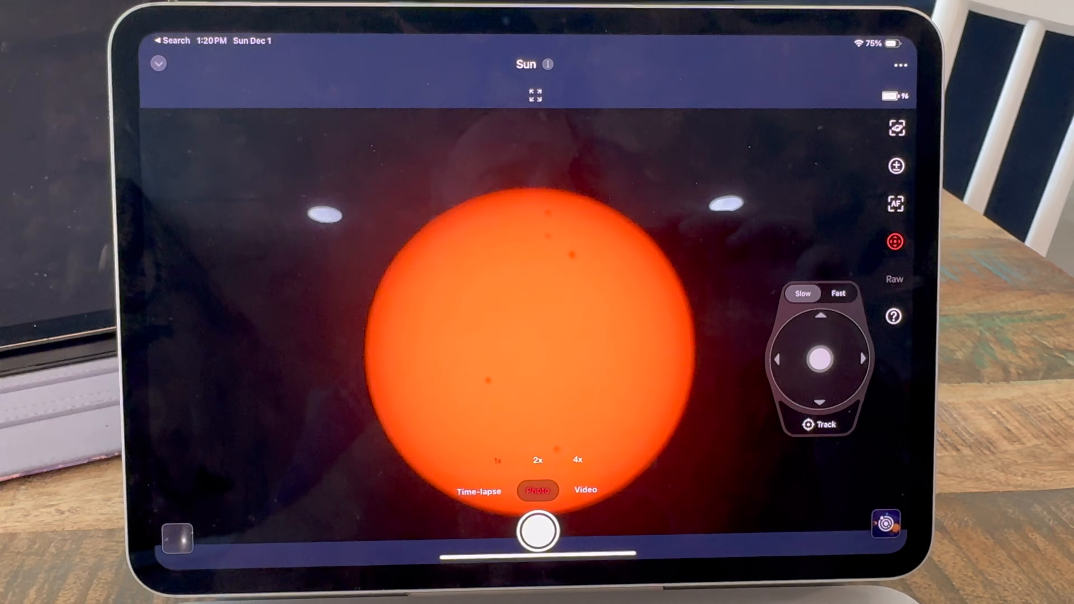
click(895, 204)
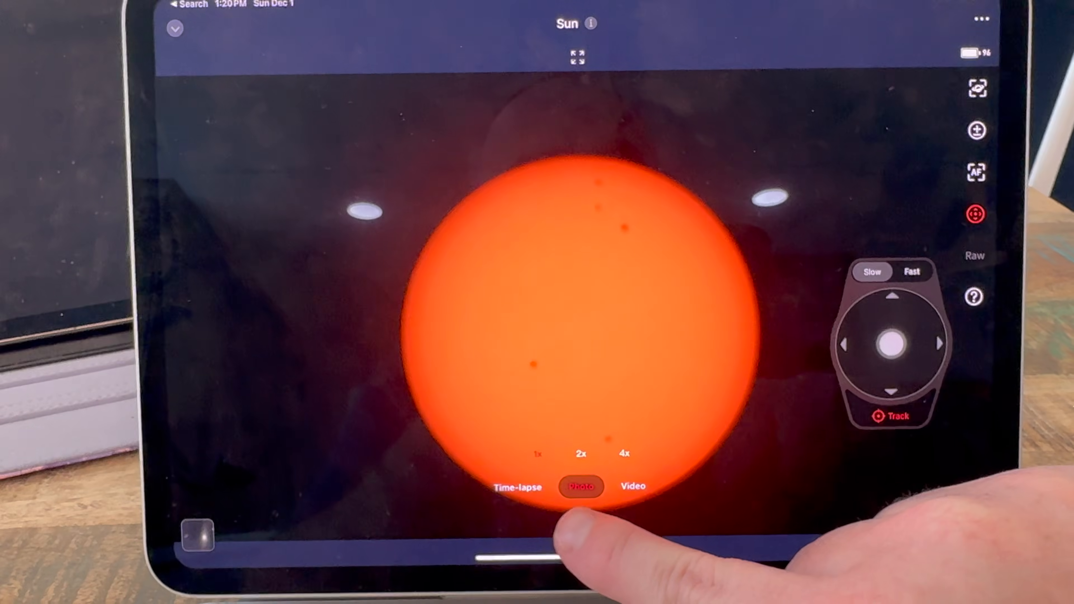
click(581, 487)
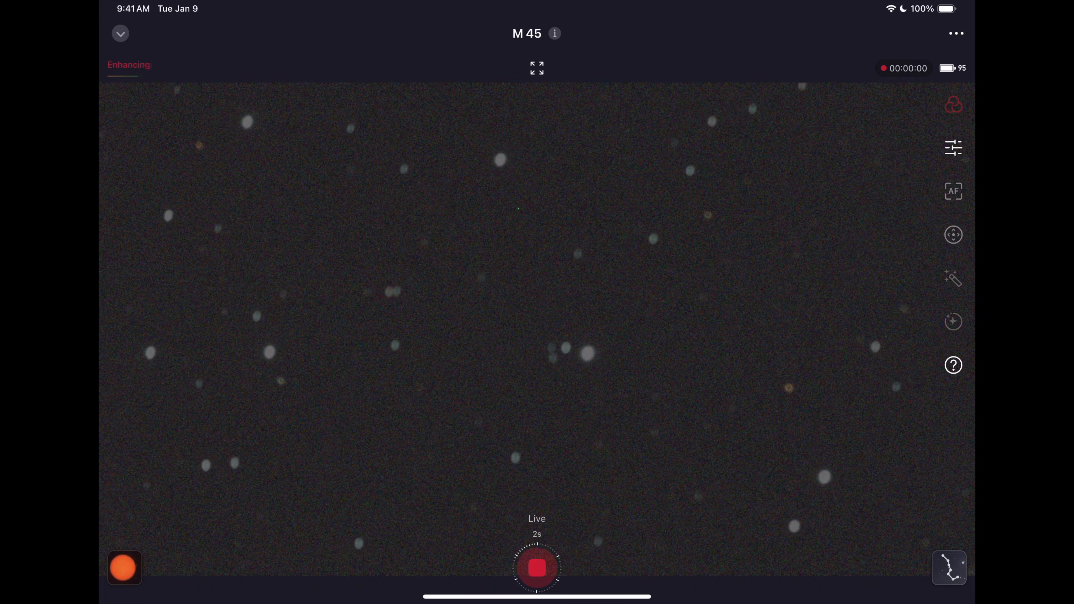
Step: Run autofocus on the M 45 field and return to the sharpened preview
click(953, 191)
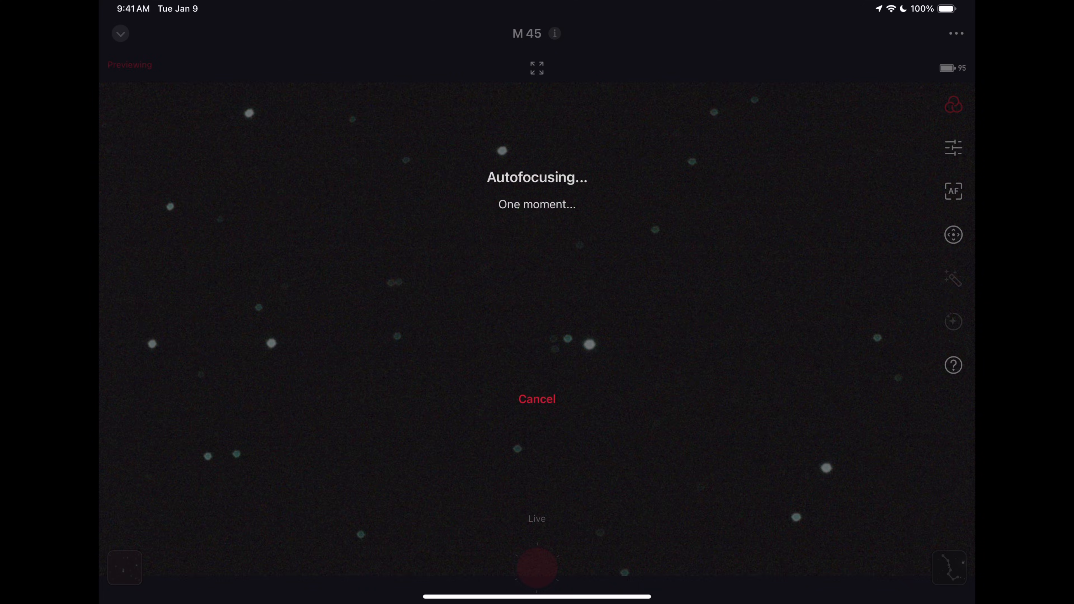
click(952, 104)
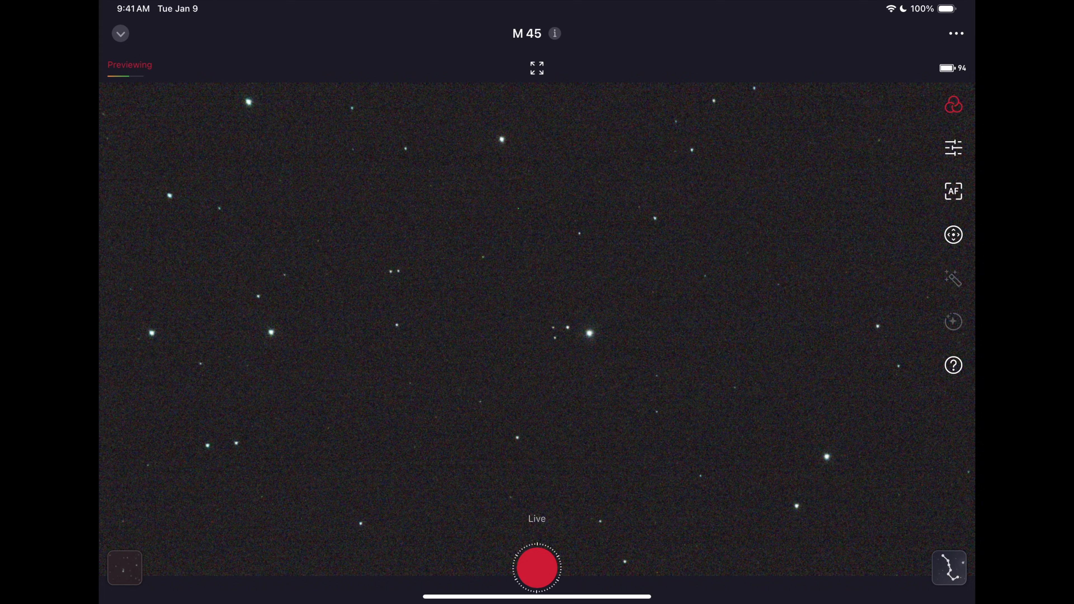
Step: Check the MF Panel option in the ••• menu, dismiss it, and start Live stacking M 45
click(952, 148)
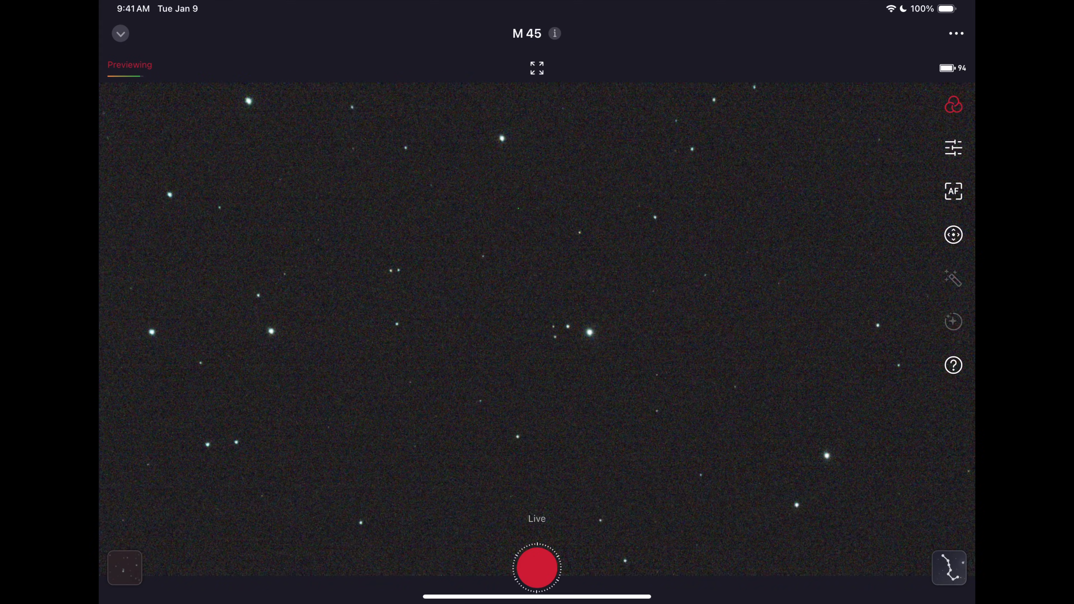
click(954, 33)
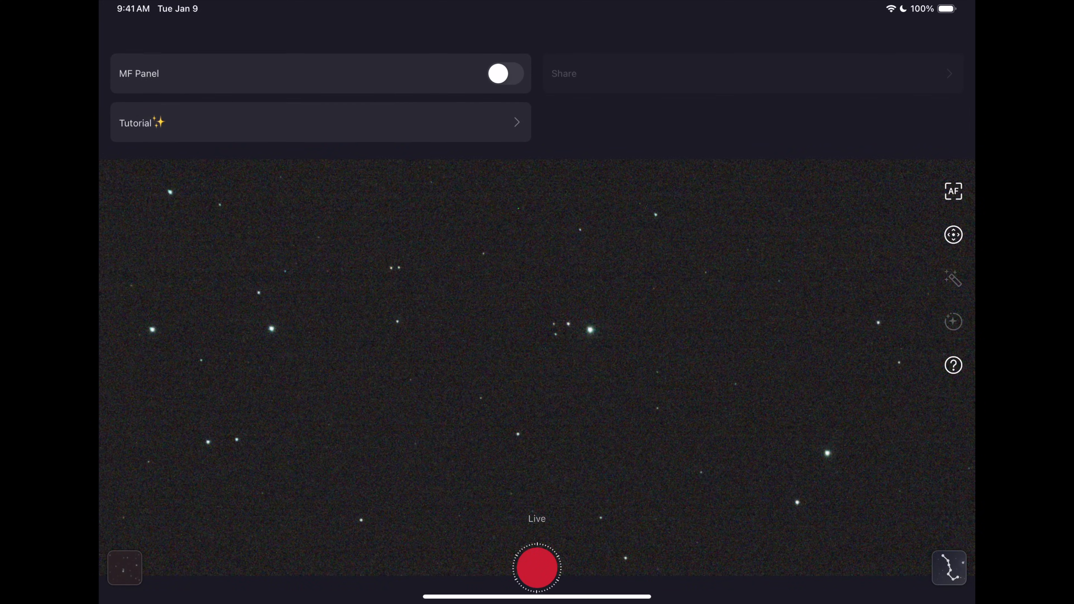
click(537, 567)
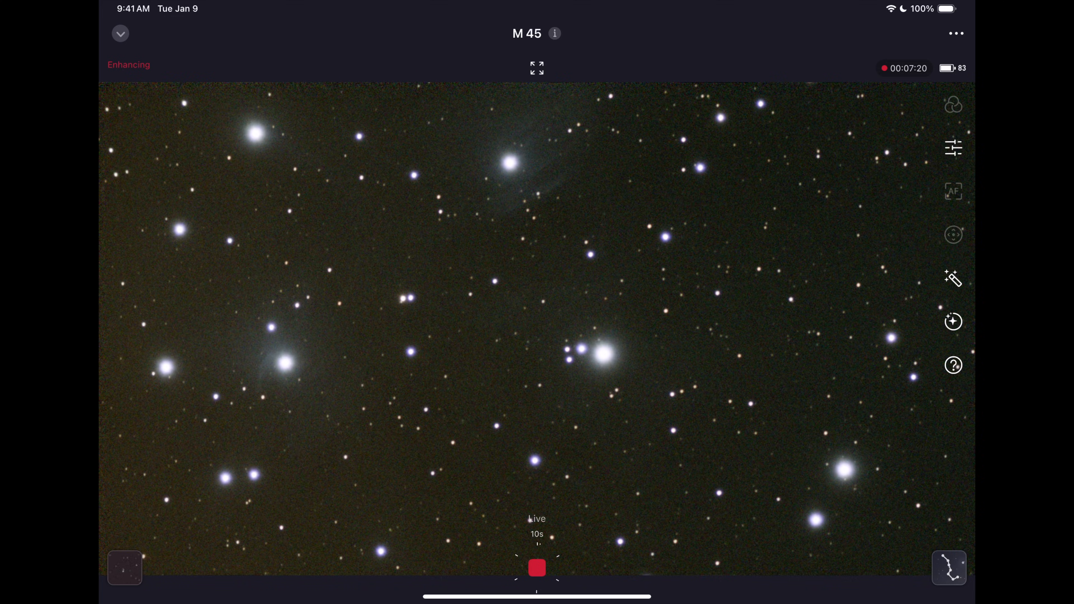
Step: Keep the M 45 live stack running past seven minutes until bluish nebulosity shows
click(537, 567)
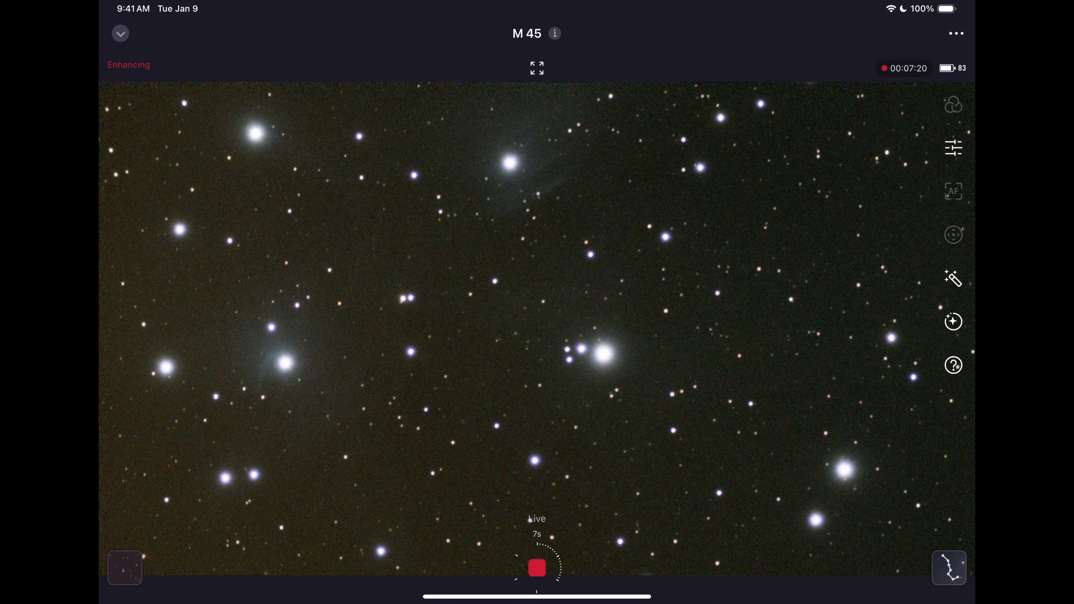